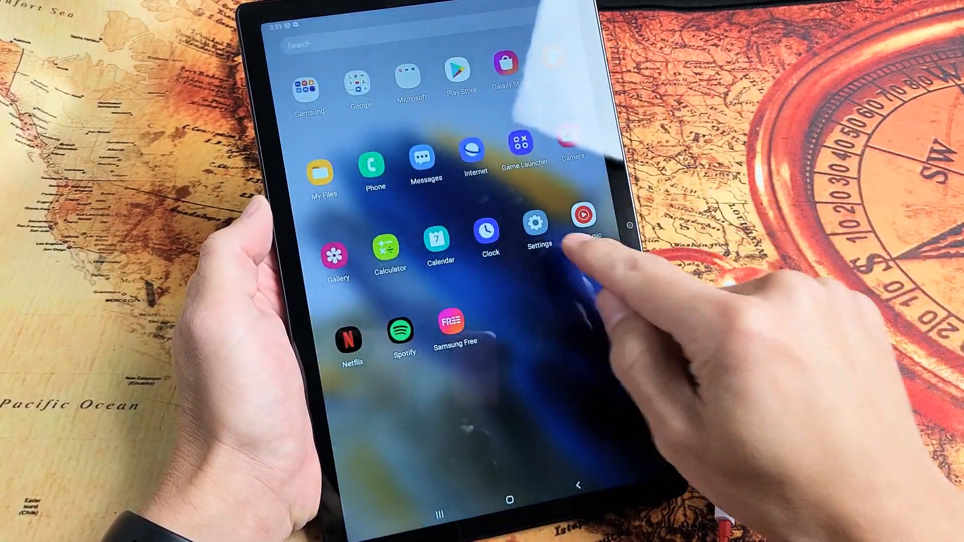
# Launch the Settings app from the tablet's app drawer.
pyautogui.click(535, 227)
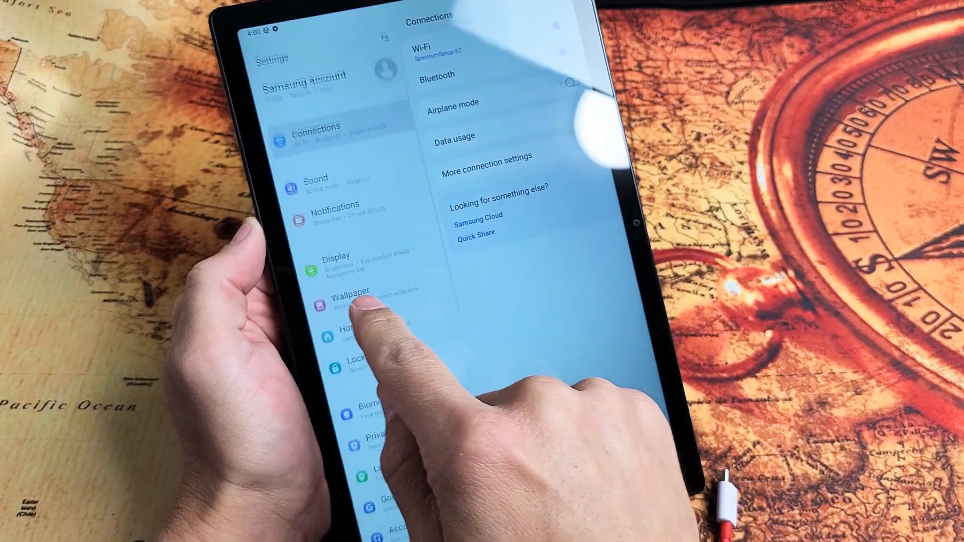
# View the Display settings showing a 1-minute screen timeout, then return home.
pyautogui.click(336, 257)
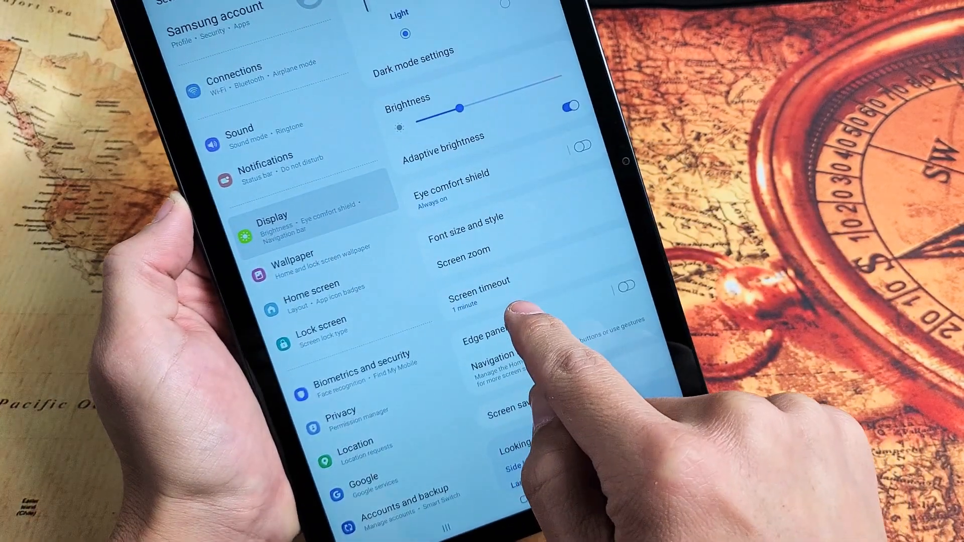
pyautogui.click(479, 284)
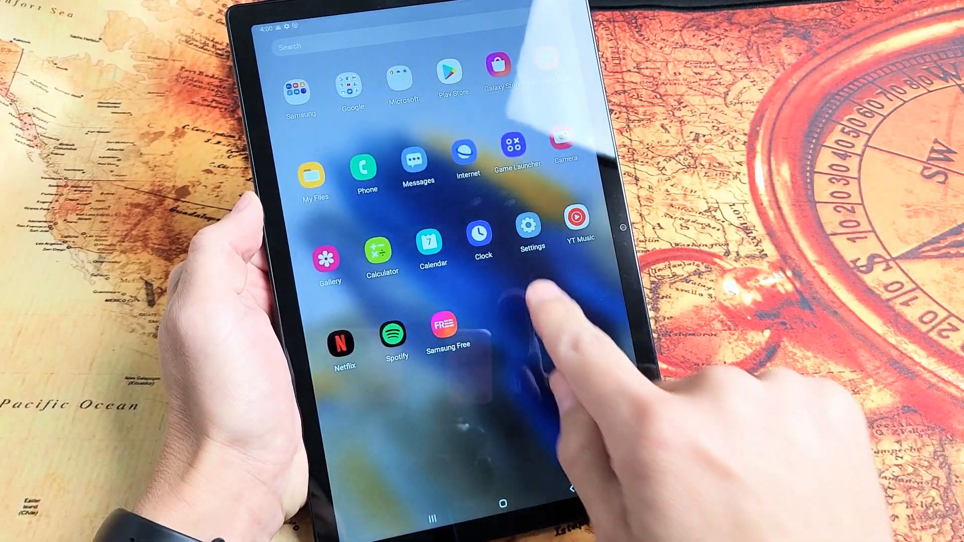
# Relaunch Settings from the app drawer to reach About tablet.
pyautogui.click(531, 227)
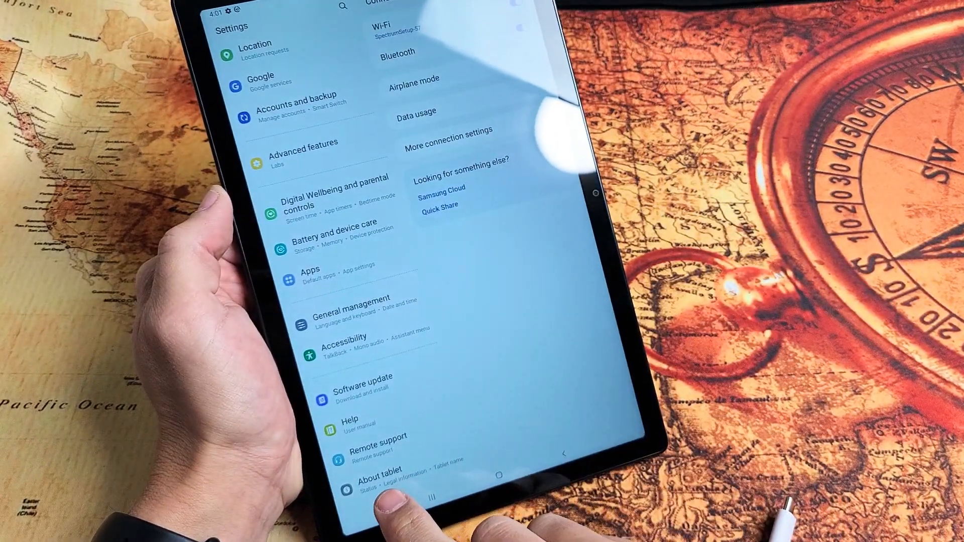
# Open About tablet, then Software information with Android version and build number.
pyautogui.click(374, 485)
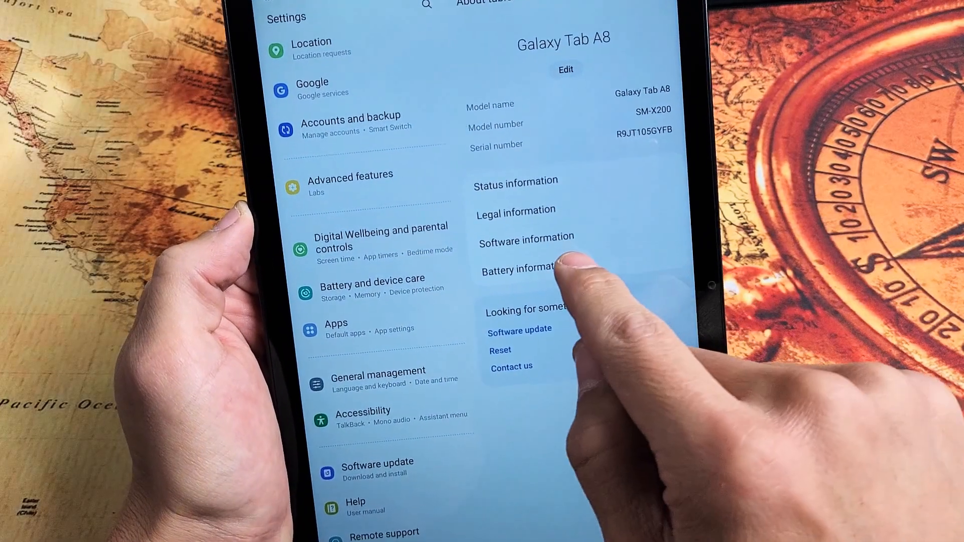
pyautogui.click(526, 237)
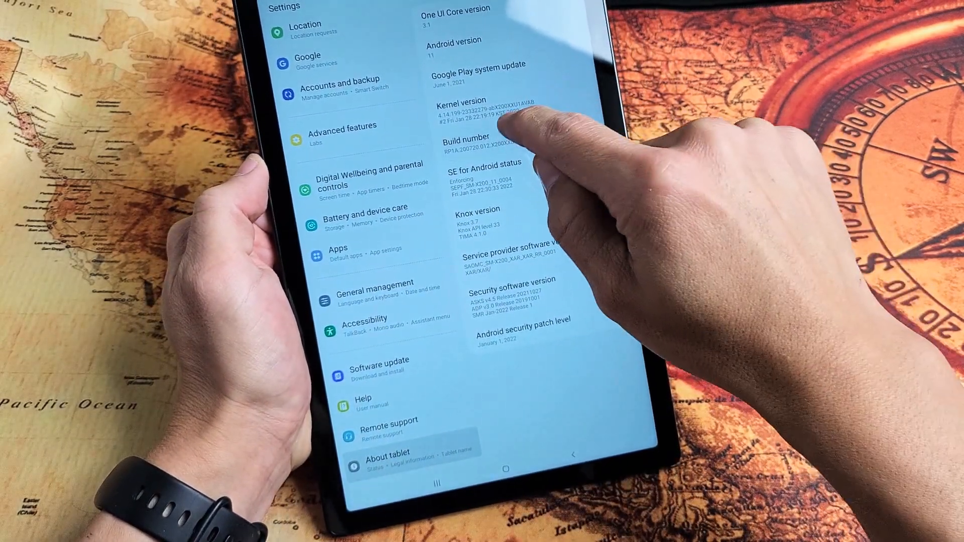
# Tap Build number repeatedly to unlock developer mode, then open Developer options.
pyautogui.click(486, 140)
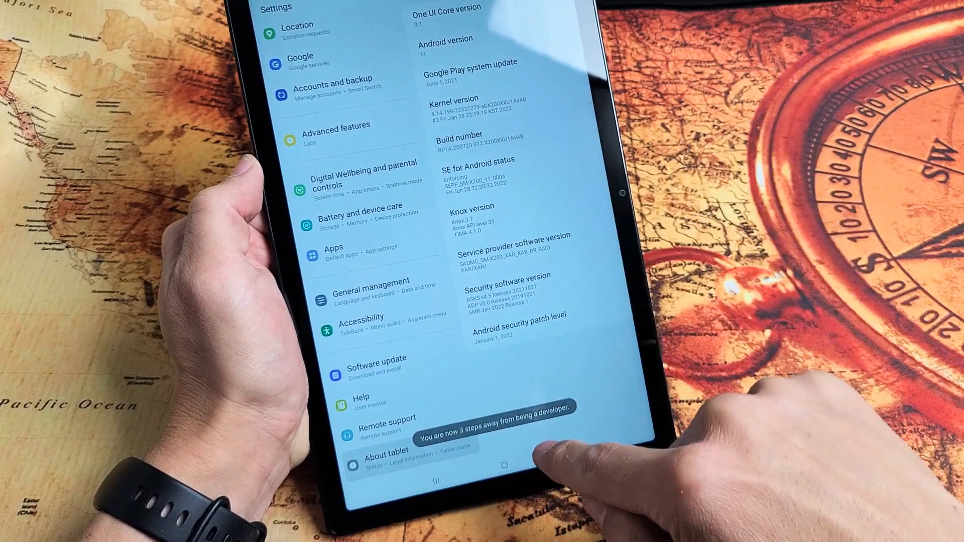
pyautogui.click(459, 138)
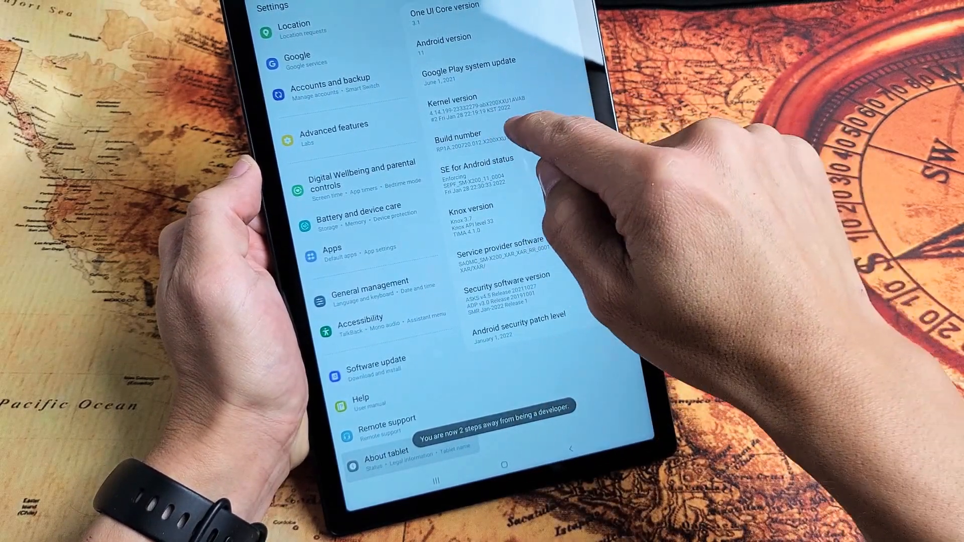
pyautogui.click(457, 138)
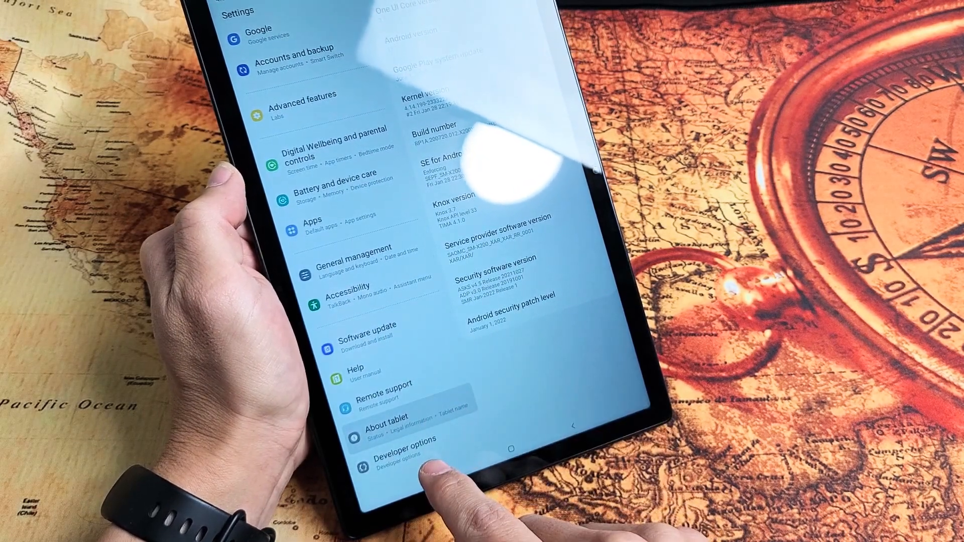
pyautogui.click(401, 443)
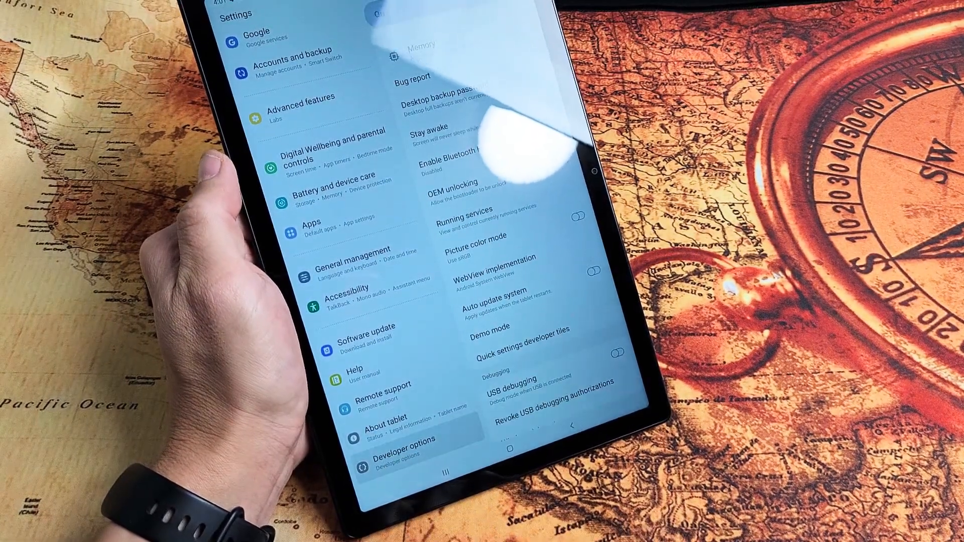